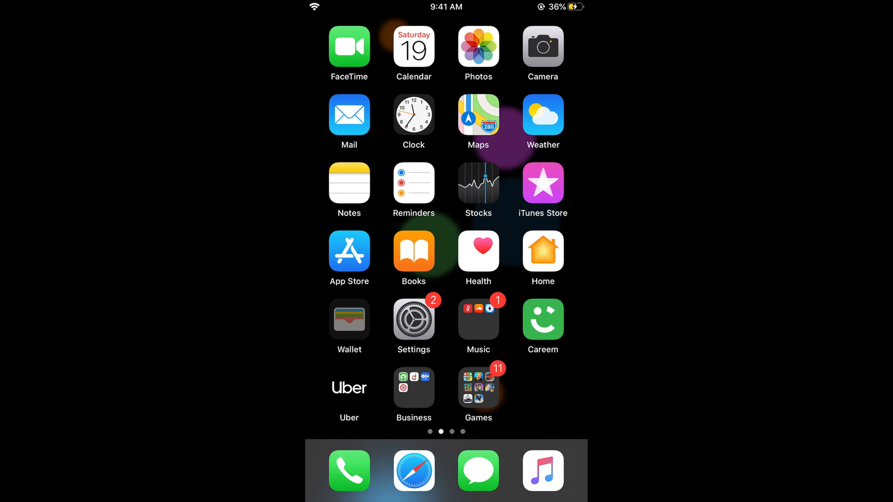
# - Swipe to the third home screen page with Tips, Gmail, Social and Chrome
pyautogui.click(349, 319)
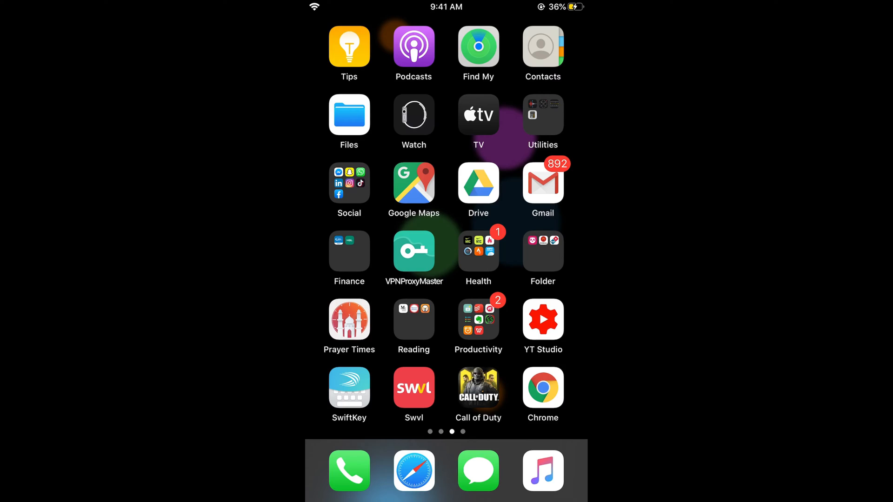
# - Open the Social folder and put its seven apps into editing mode
pyautogui.click(349, 183)
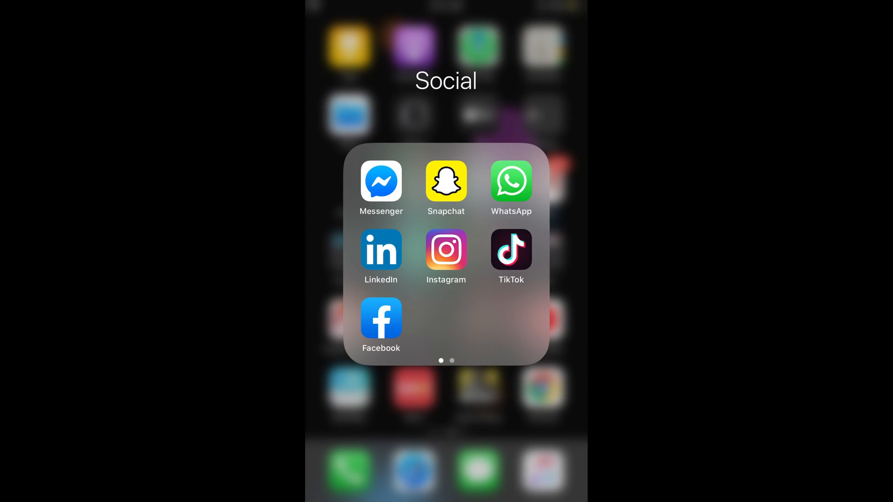
pyautogui.click(446, 181)
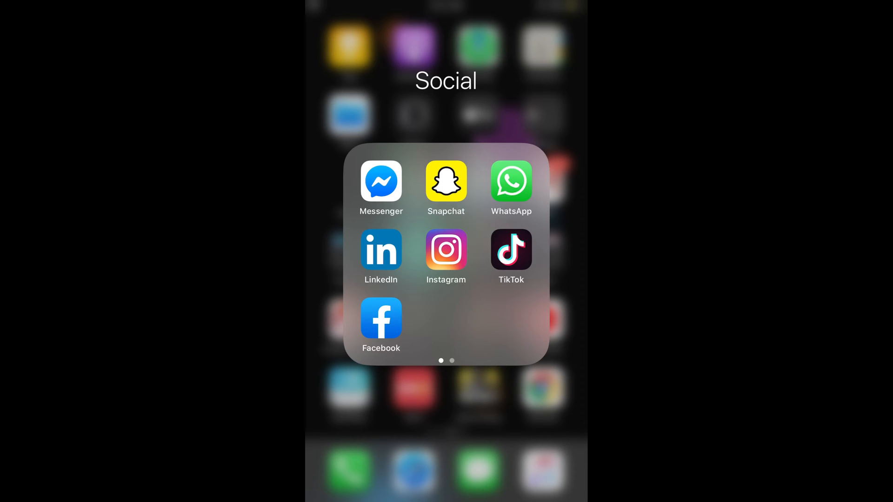
pyautogui.click(446, 181)
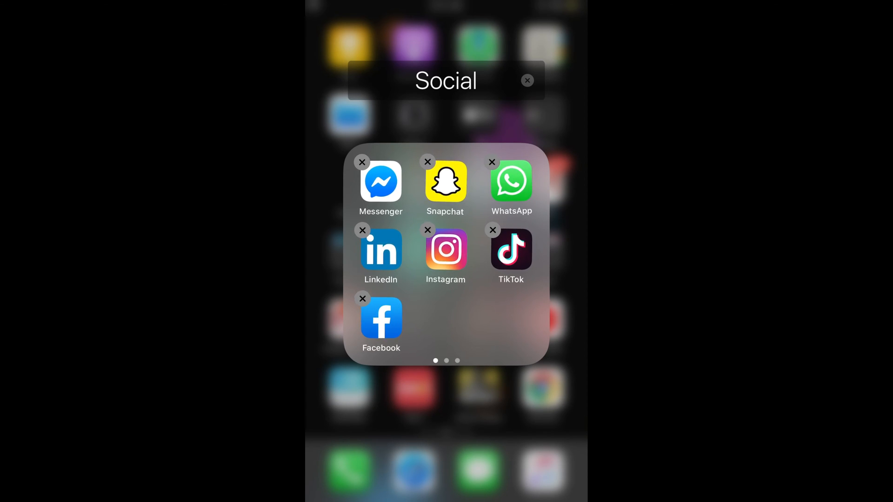
# - Tap Snapchat's delete badge to bring up its Delete confirmation
pyautogui.click(428, 162)
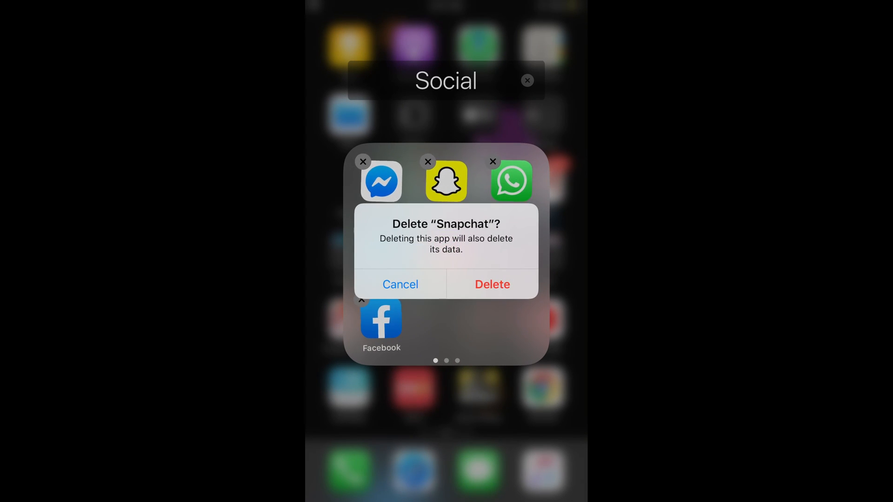